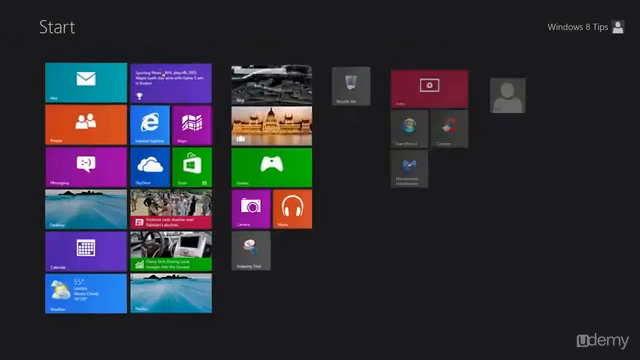
- Search the Start screen settings for 'bitlocker' to list BitLocker results
text(bitlocker)
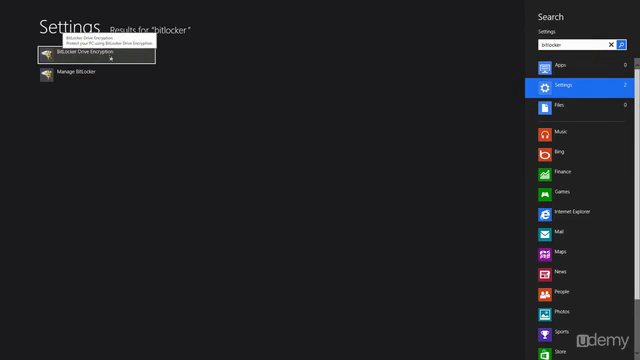
- Attempt to turn on BitLocker for drive C: and cancel the resulting TPM error
click(95, 58)
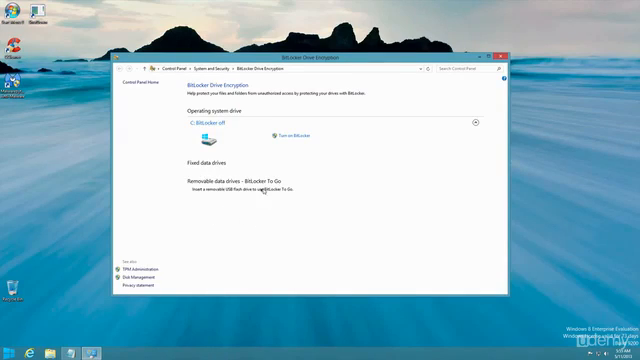
mouse_move(228, 164)
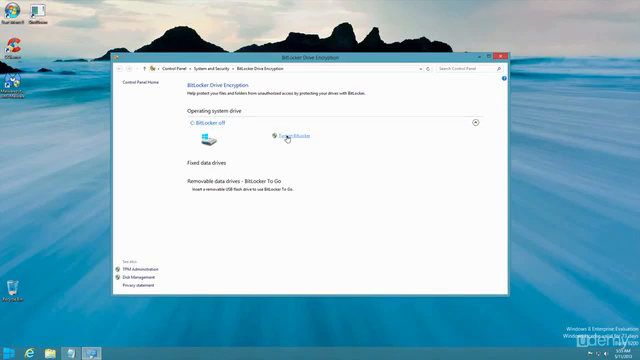
click(300, 134)
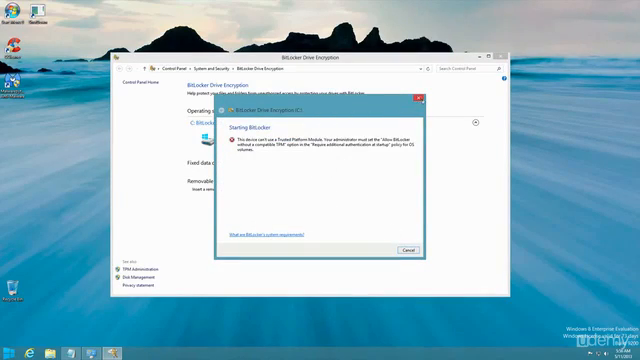
click(406, 249)
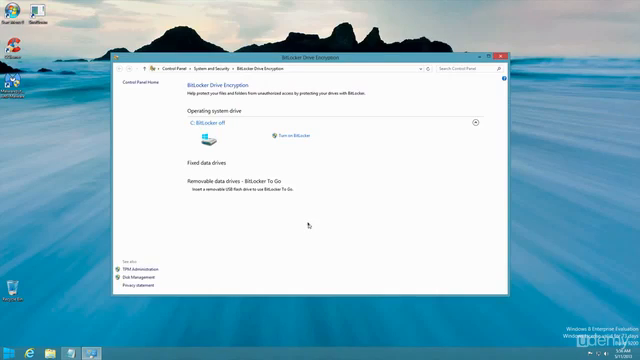
mouse_move(305, 218)
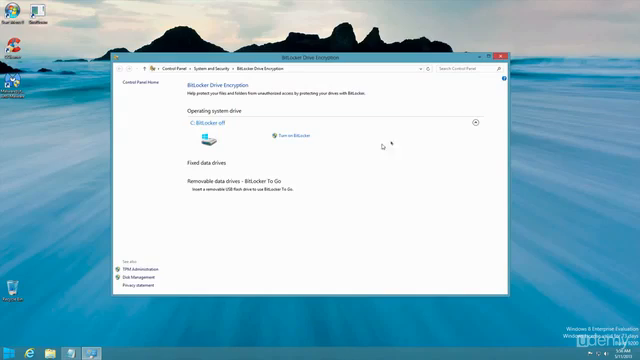
mouse_move(340, 188)
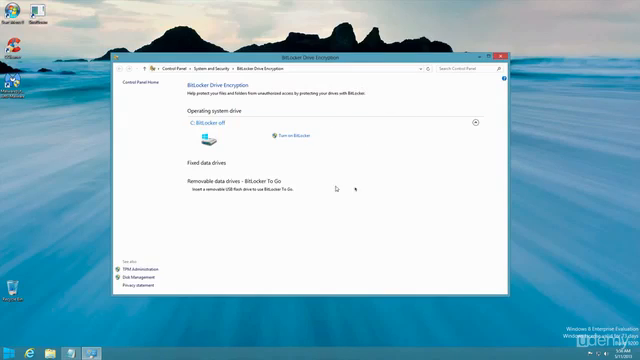